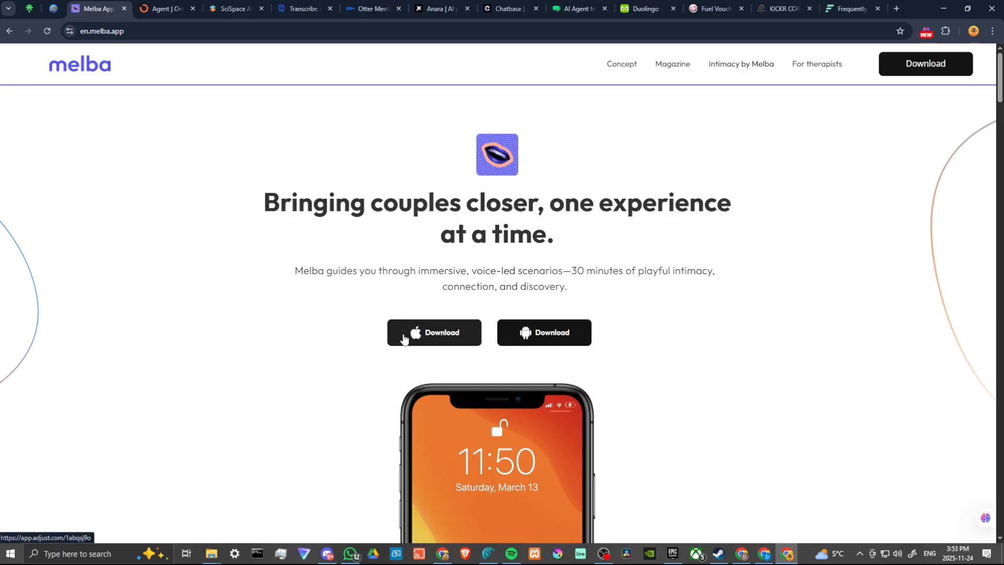
scroll("down", 3)
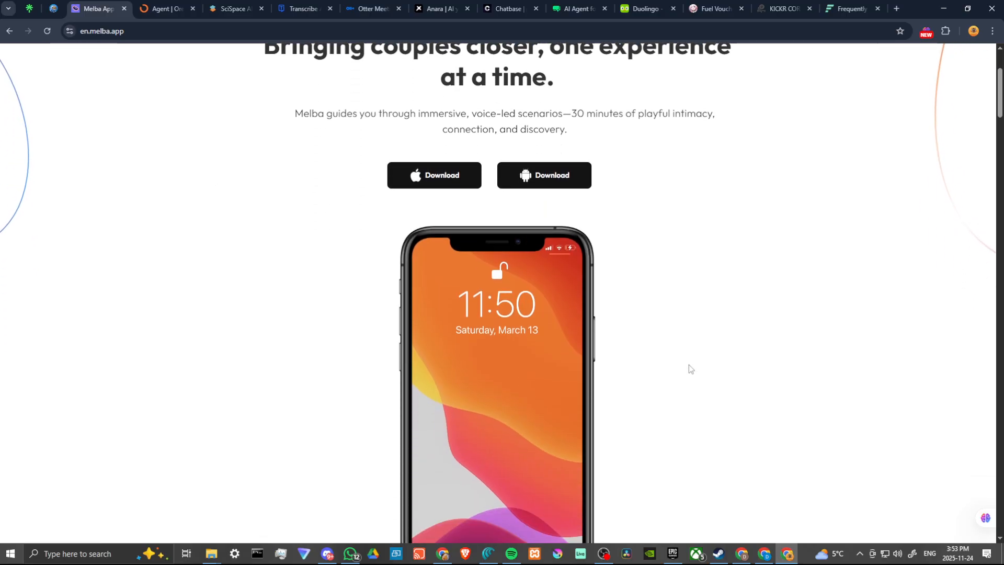
scroll("up", 3)
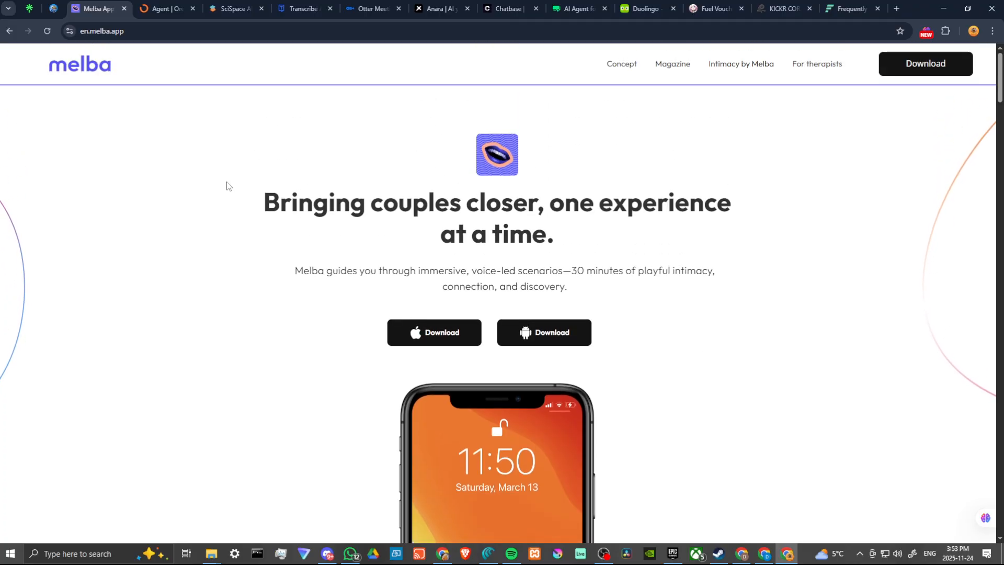
mouse_move(512, 209)
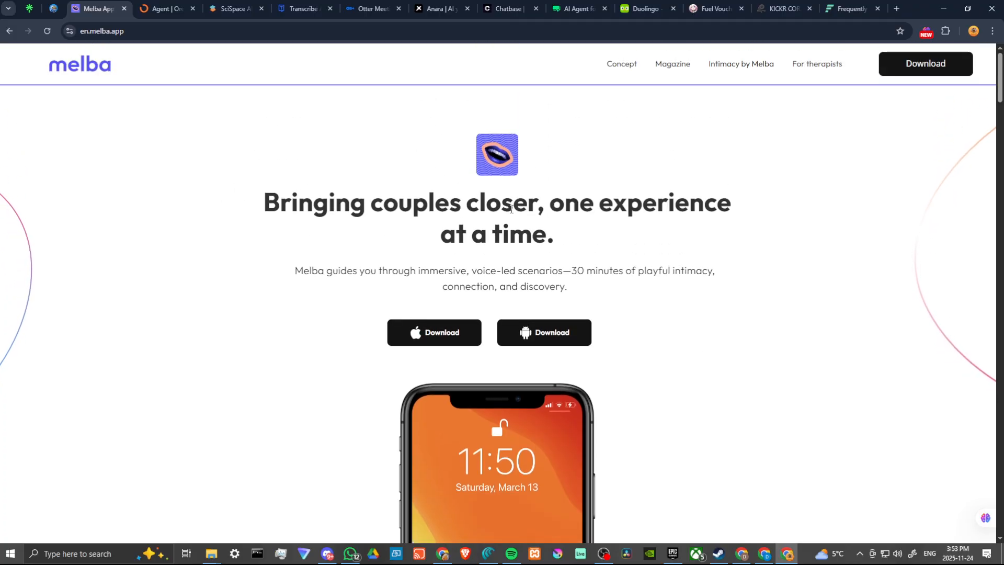
scroll("down", 3)
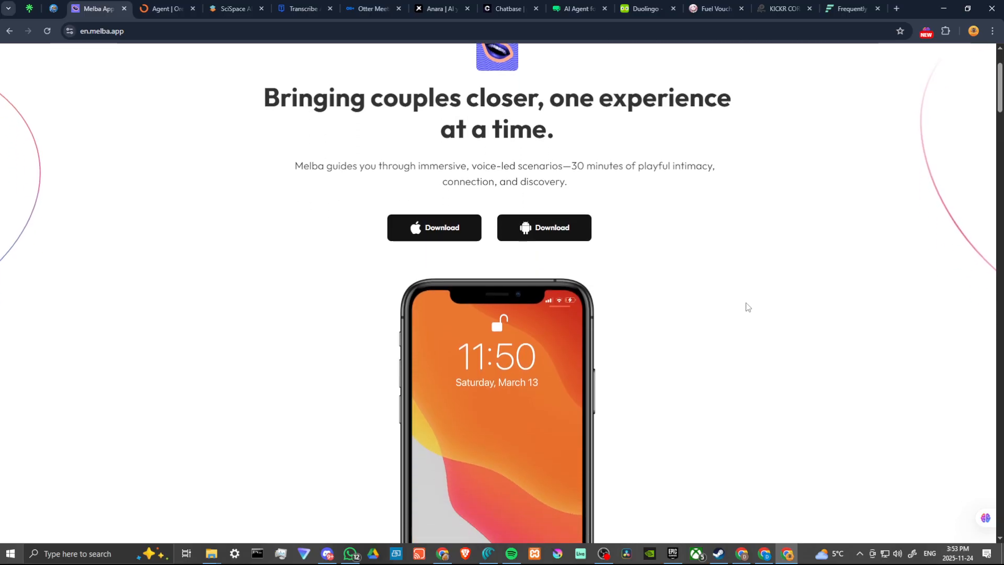
scroll("down", 3)
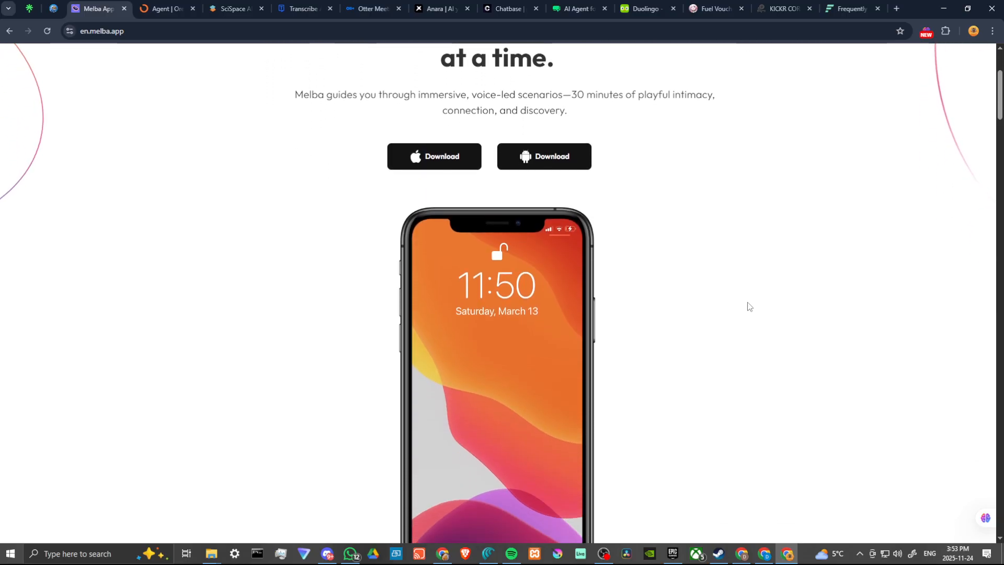
scroll("down", 3)
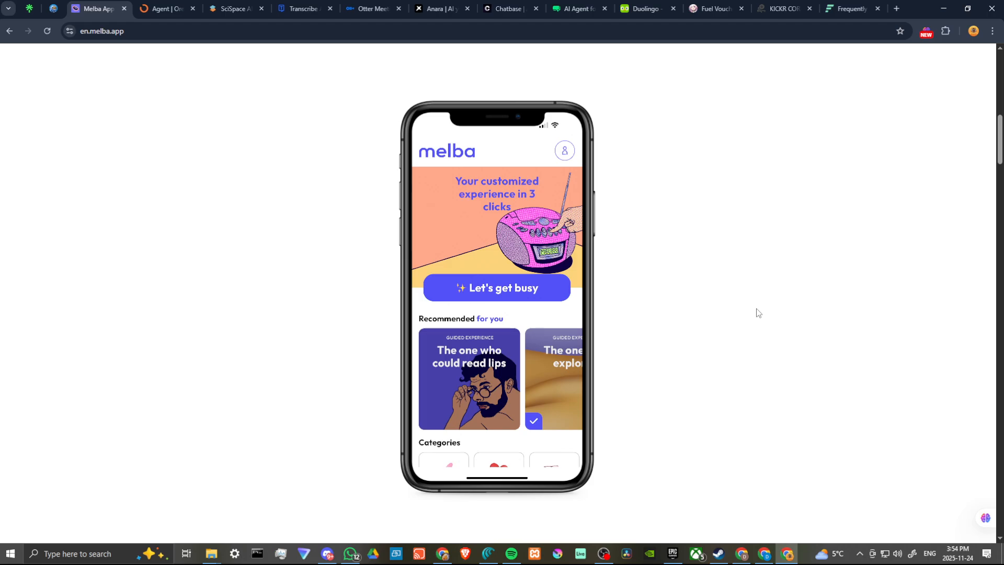
mouse_move(710, 353)
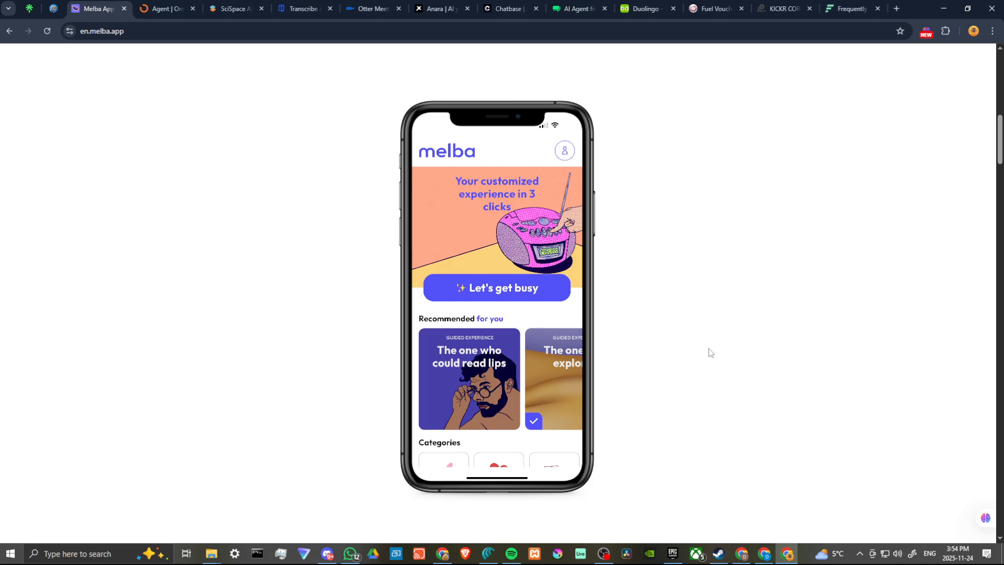
scroll("down", 3)
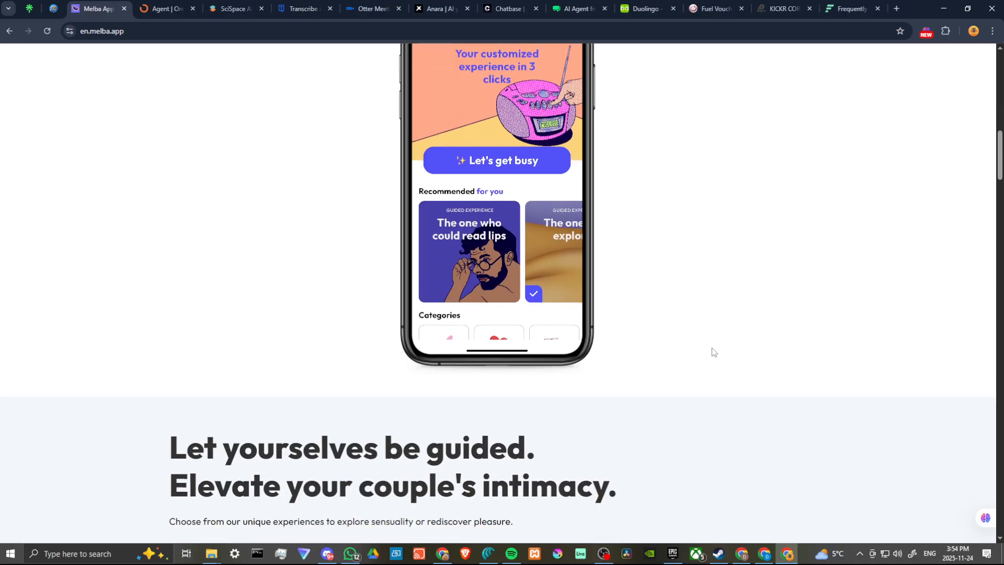
scroll("down", 3)
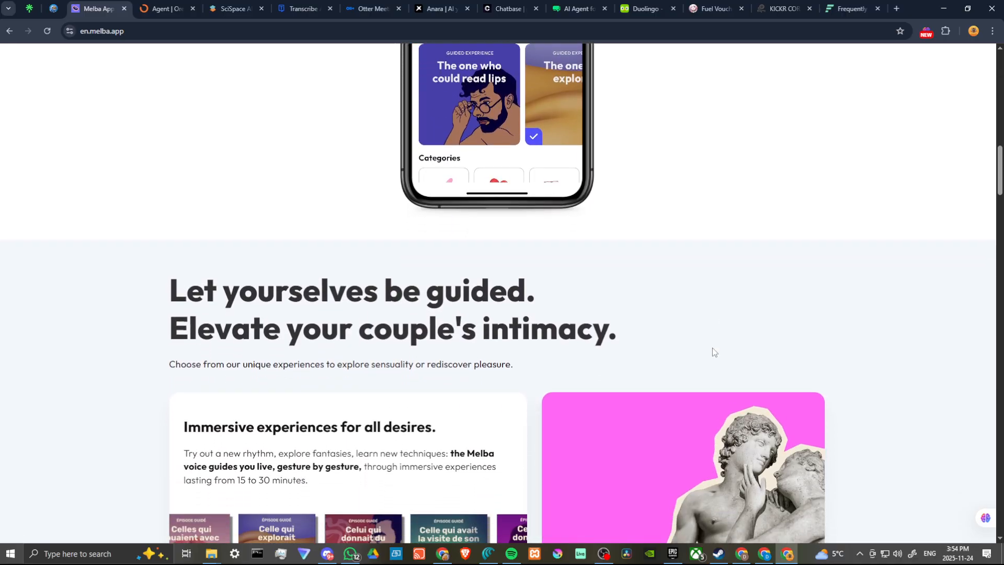
mouse_move(729, 353)
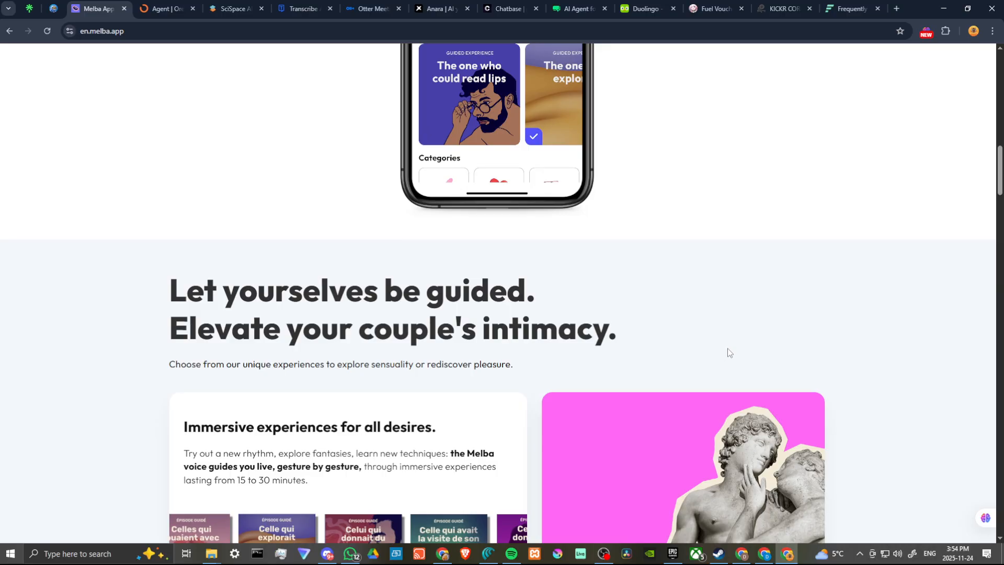
scroll("down", 3)
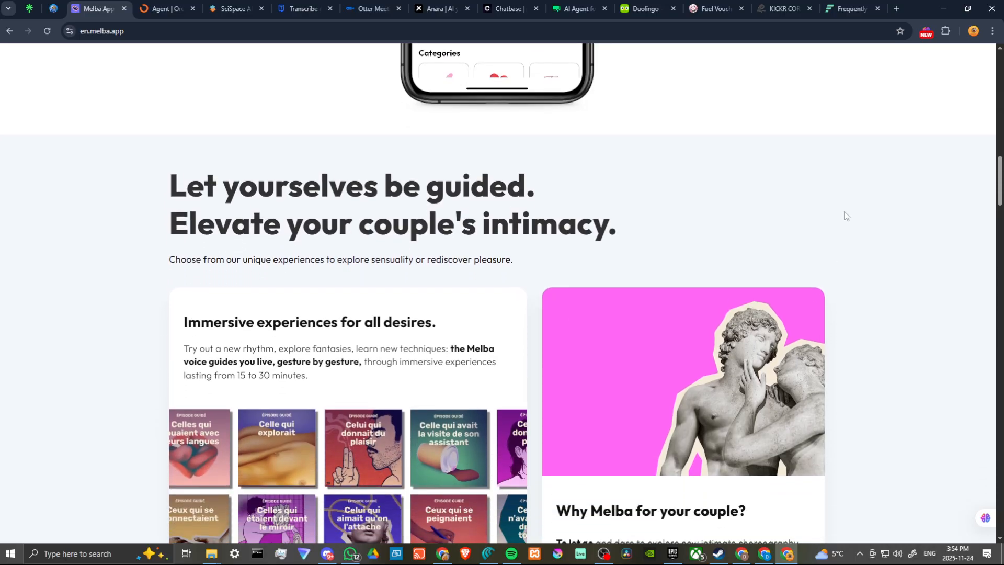
mouse_move(864, 221)
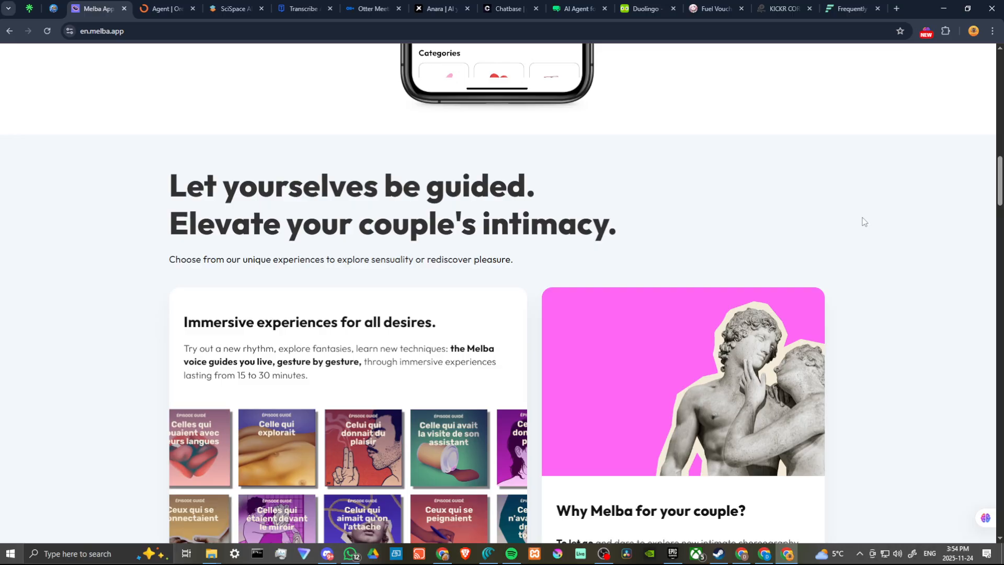
mouse_move(866, 221)
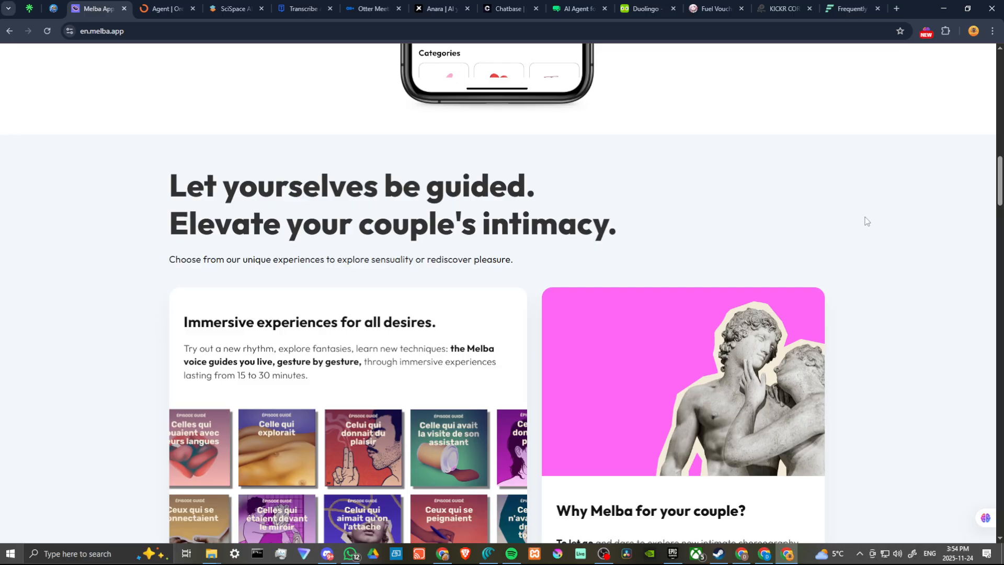
scroll("down", 3)
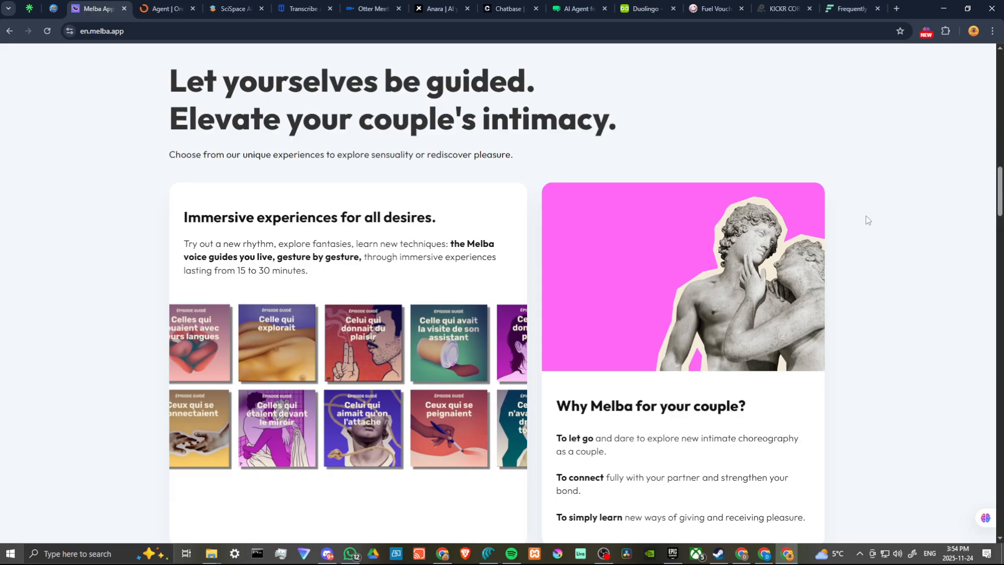
mouse_move(878, 223)
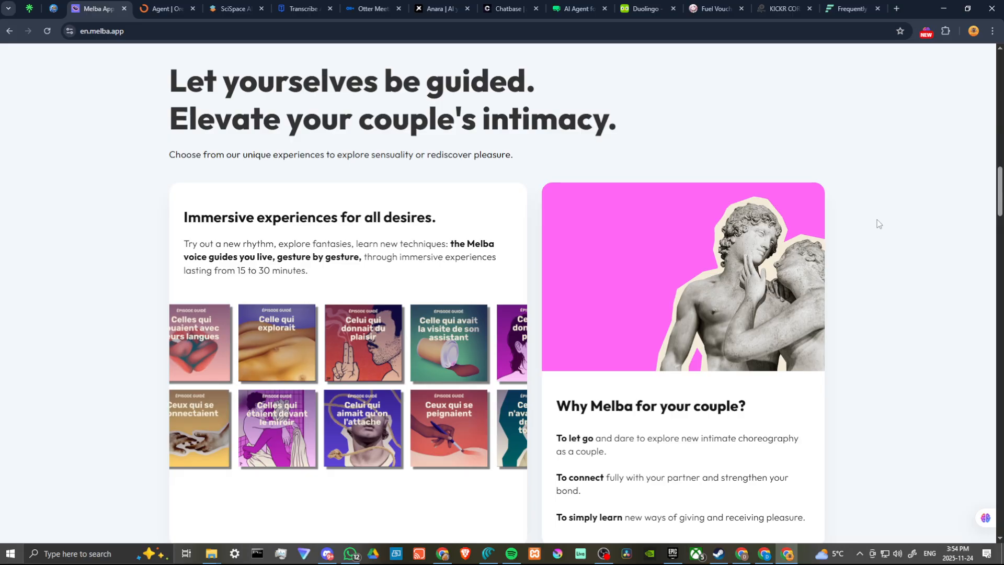
mouse_move(857, 221)
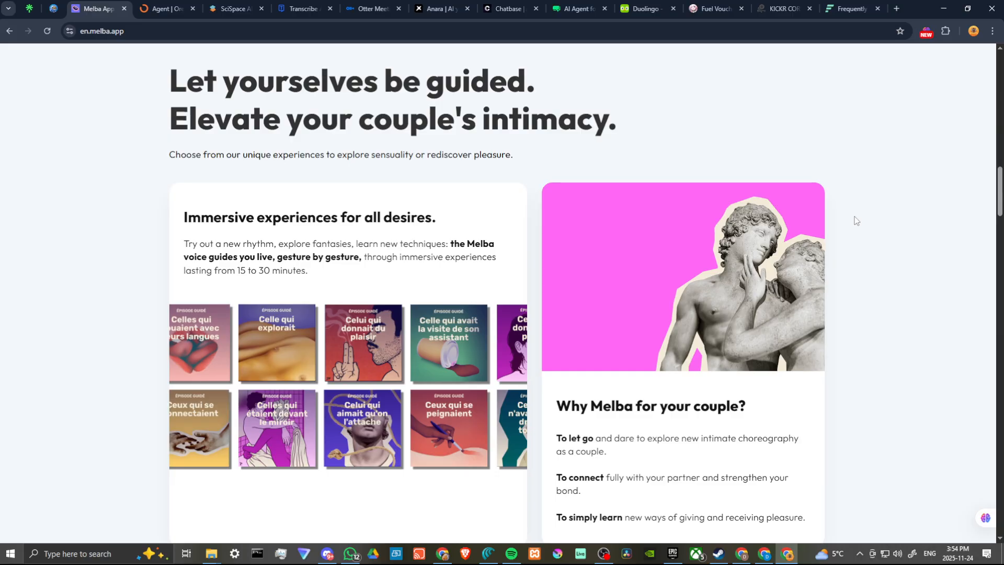
mouse_move(867, 227)
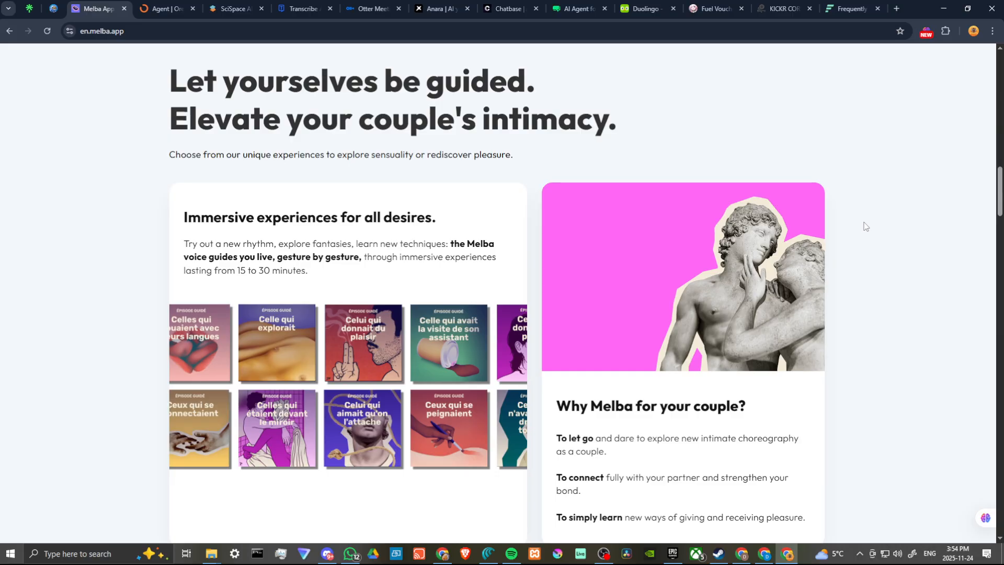
scroll("down", 3)
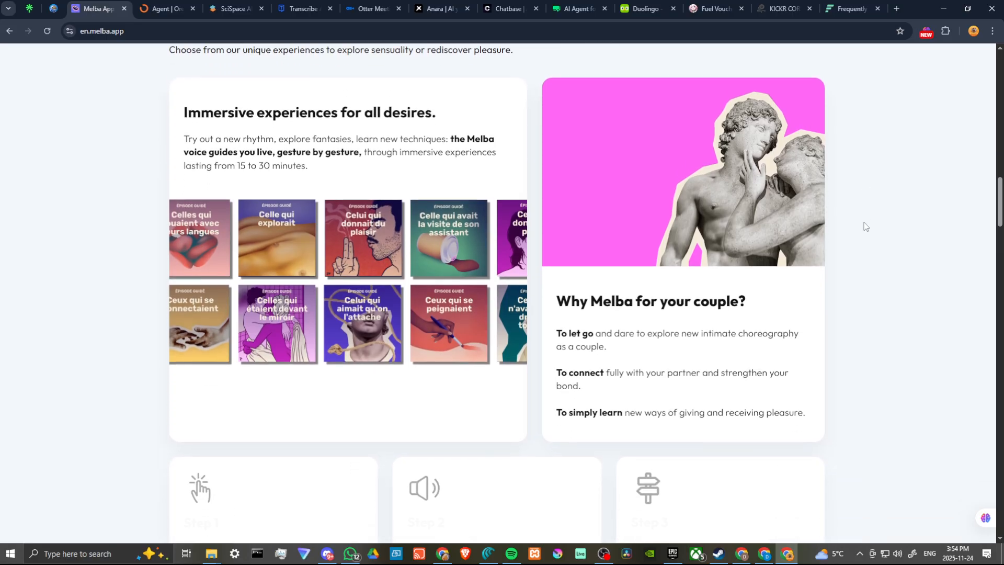
scroll("down", 3)
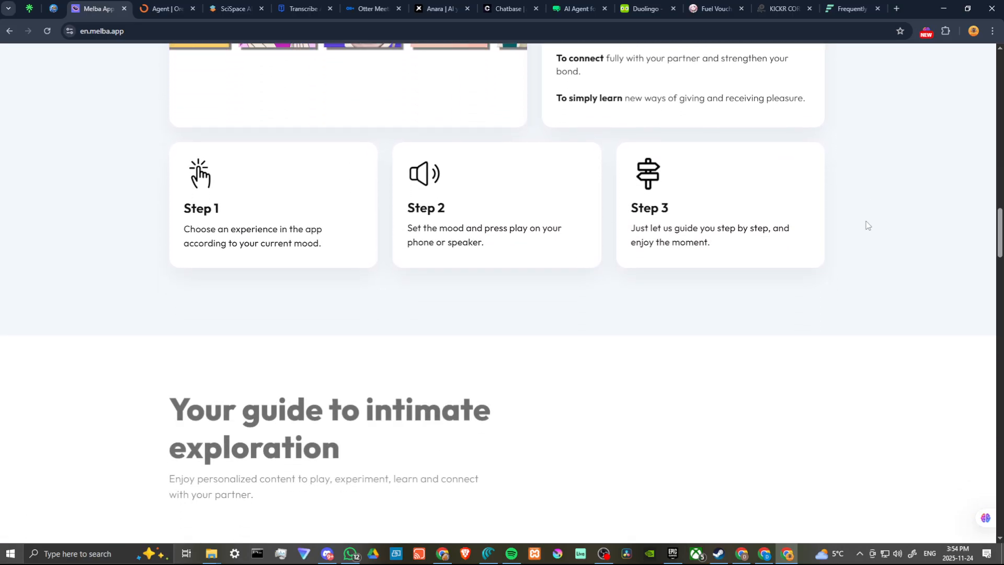
scroll("down", 3)
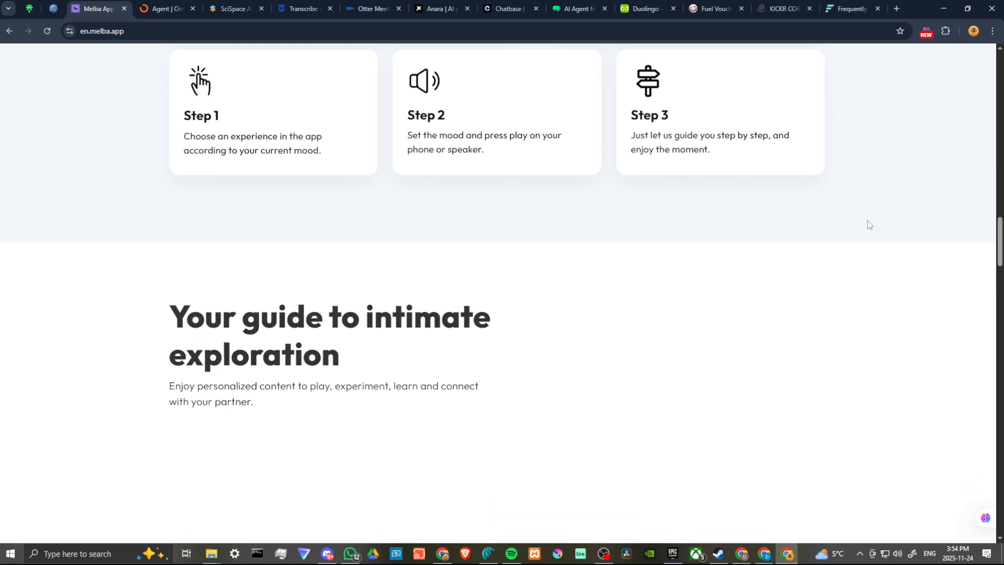
scroll("down", 3)
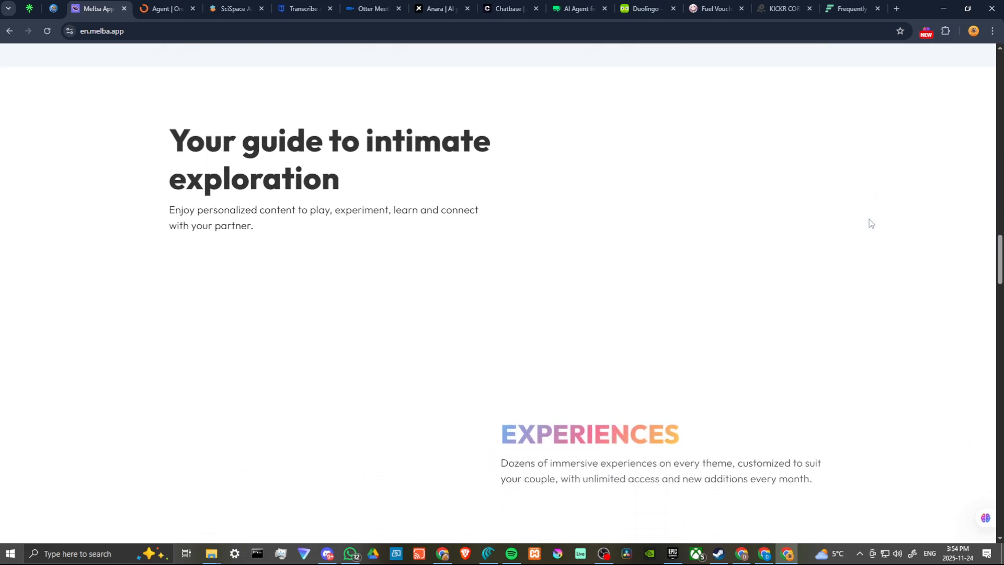
scroll("down", 3)
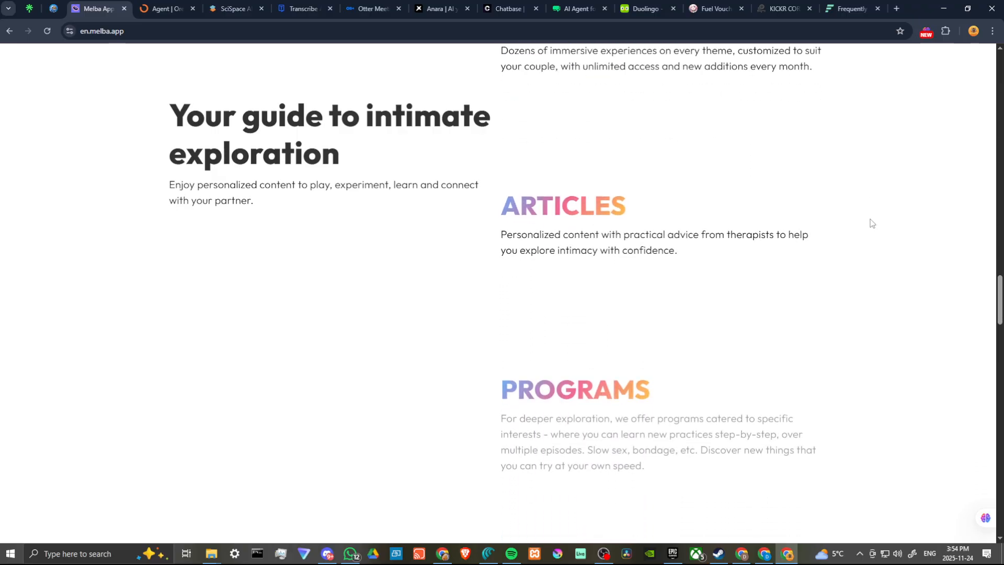
scroll("down", 3)
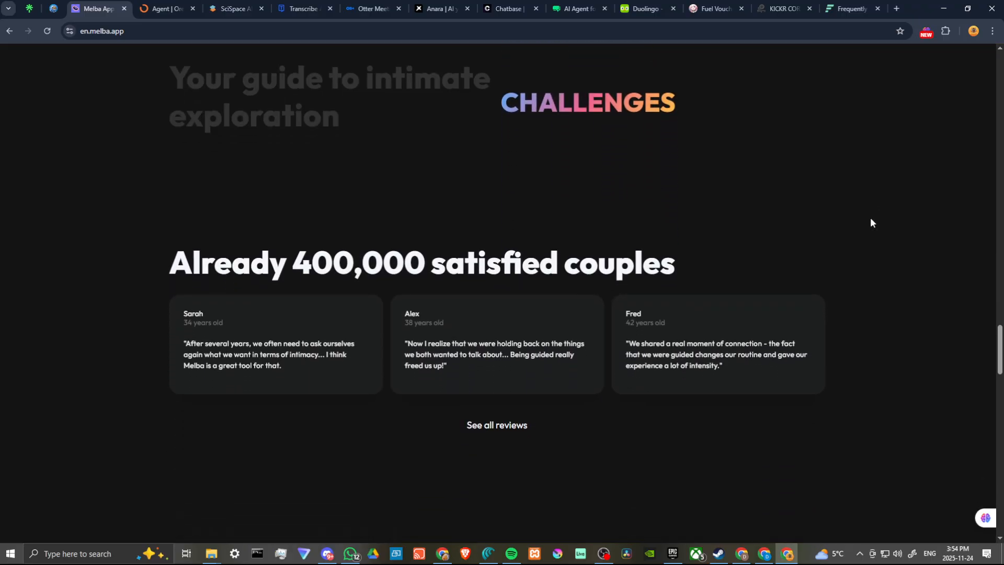
scroll("down", 3)
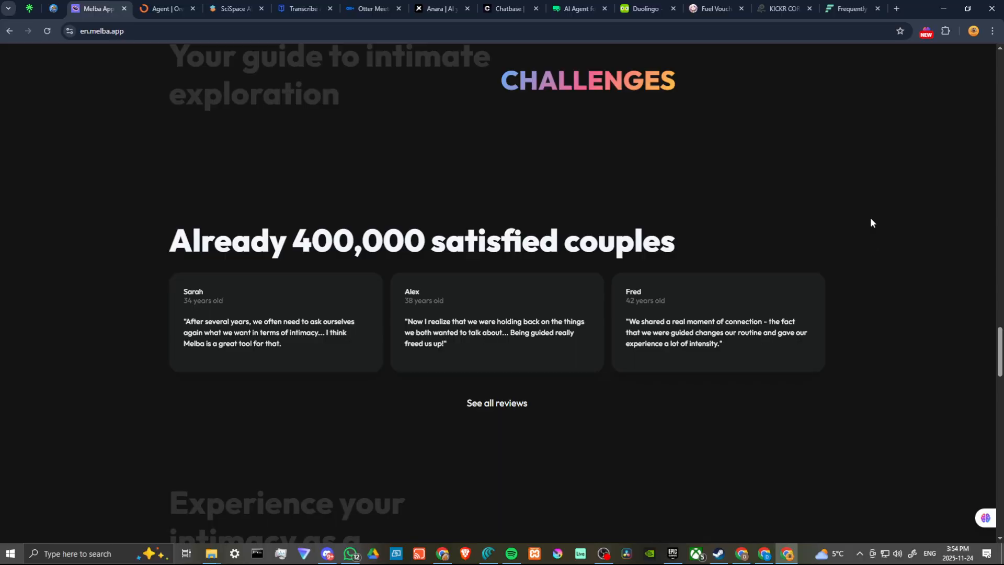
scroll("down", 3)
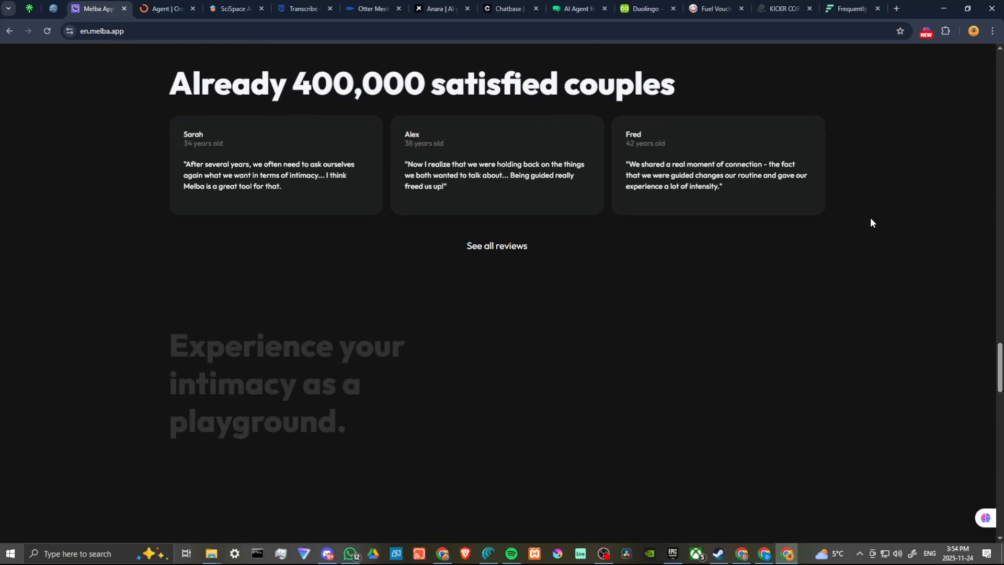
scroll("down", 3)
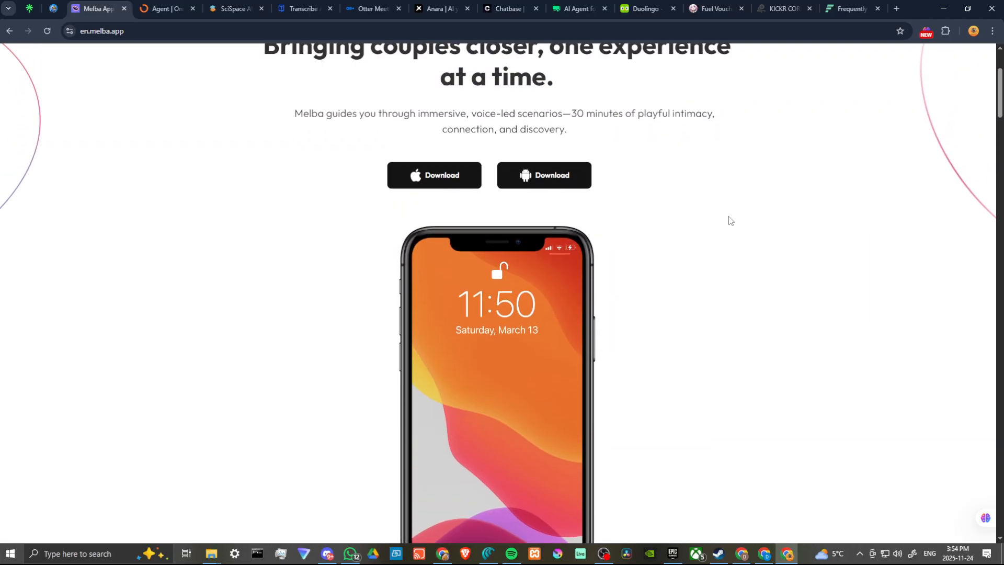
scroll("up", 3)
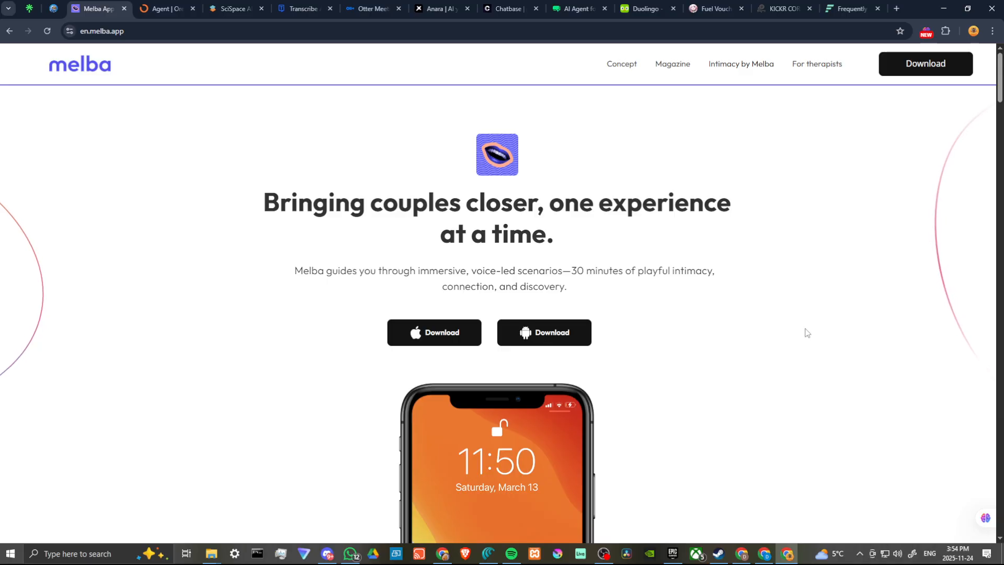